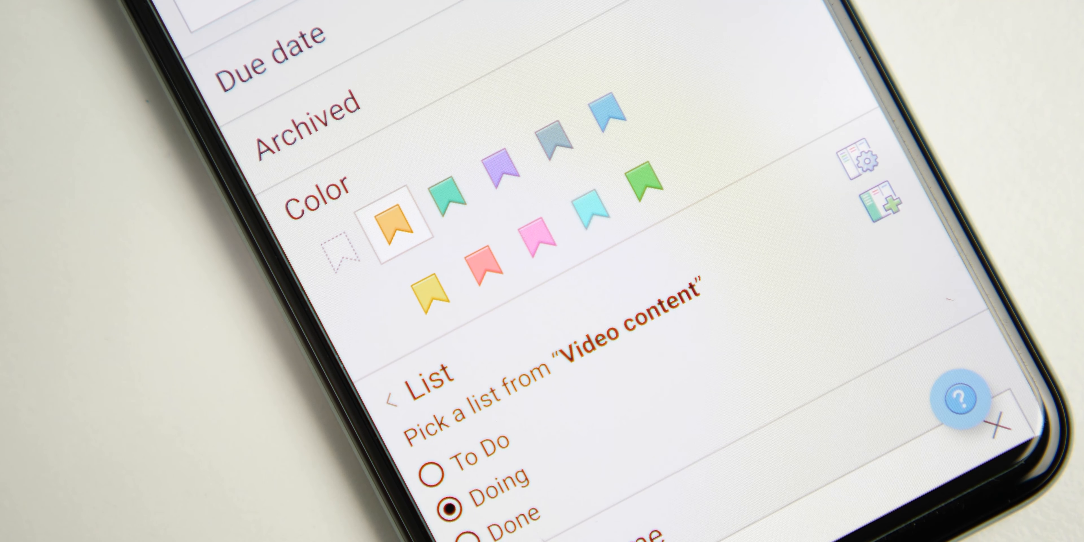
scroll("up", 3)
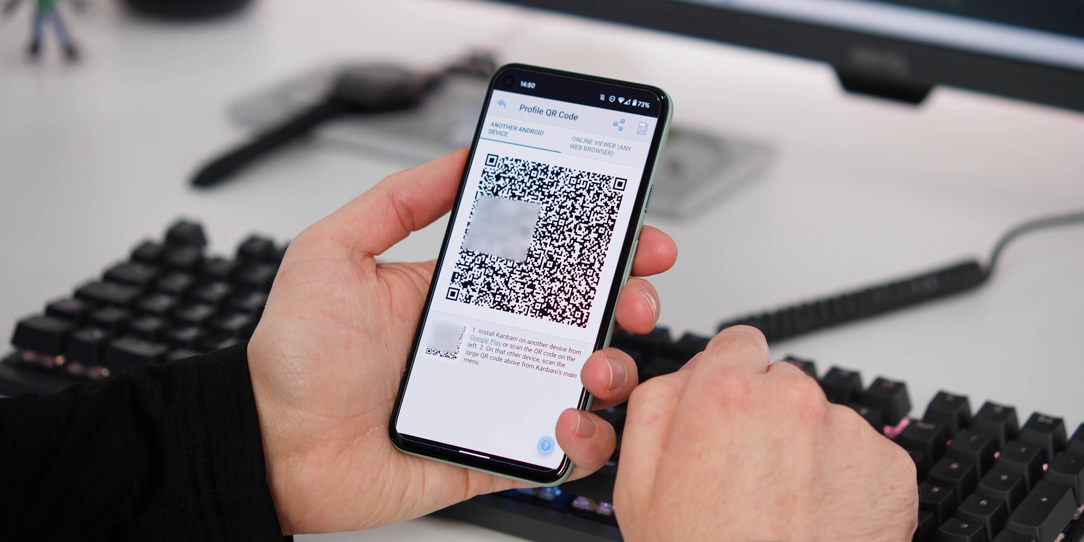
left_click(598, 136)
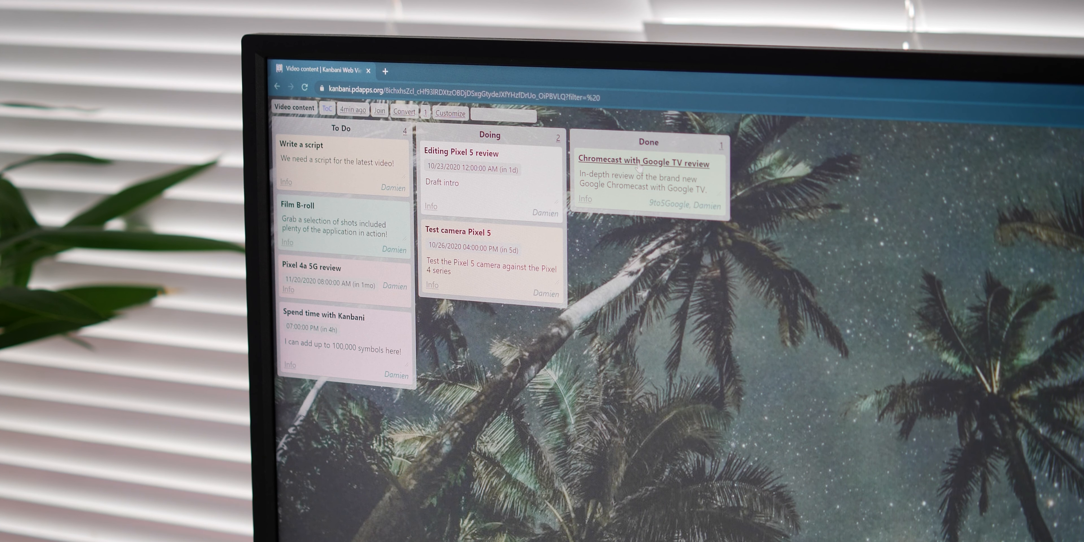
left_click(647, 164)
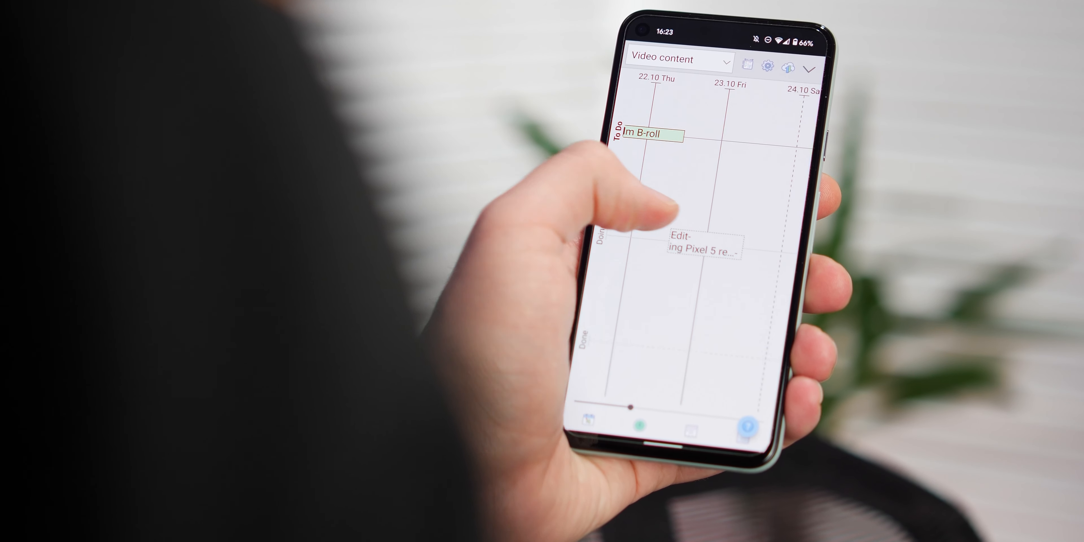
scroll("left", 3)
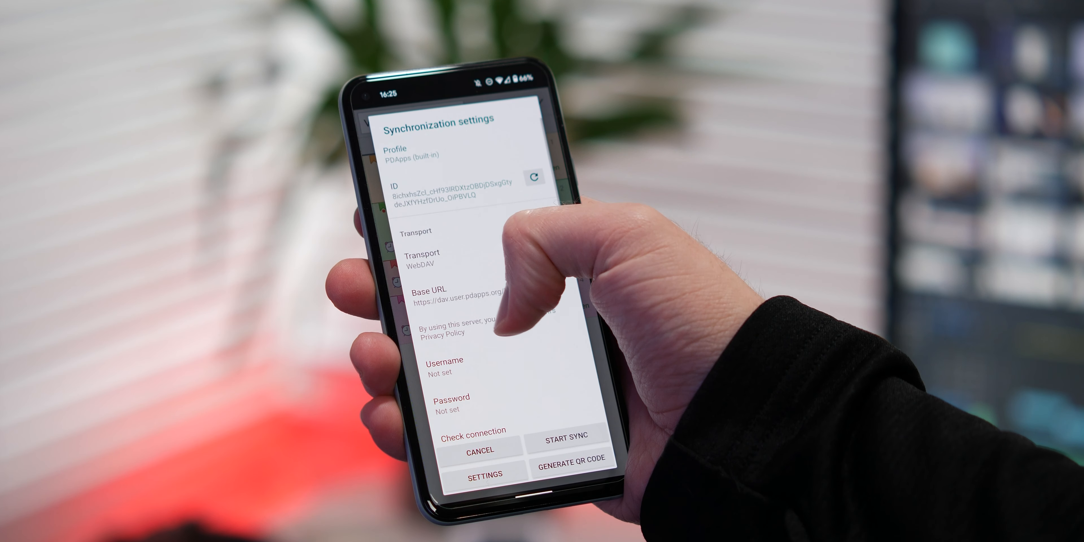
scroll("down", 3)
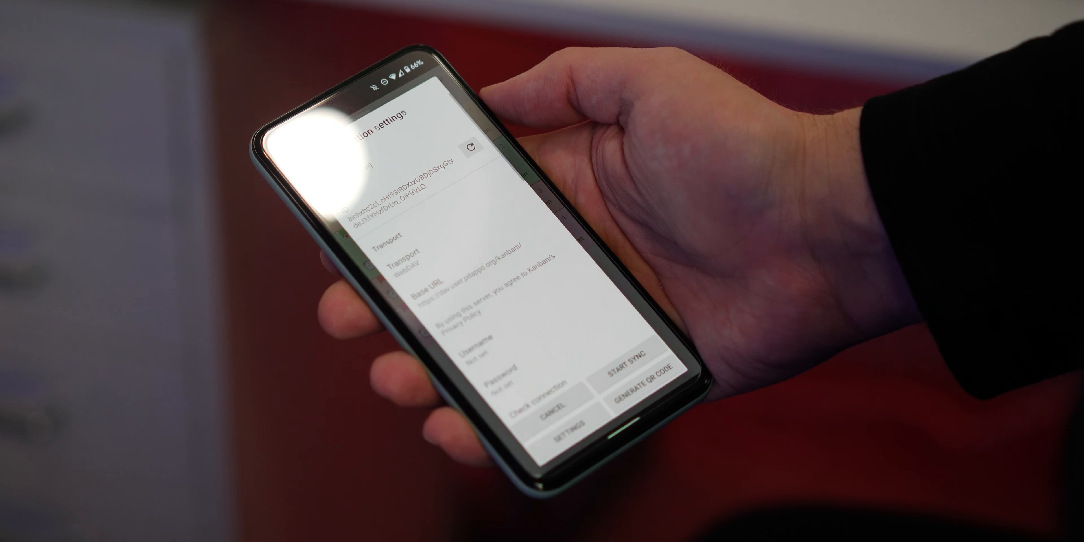
scroll("down", 3)
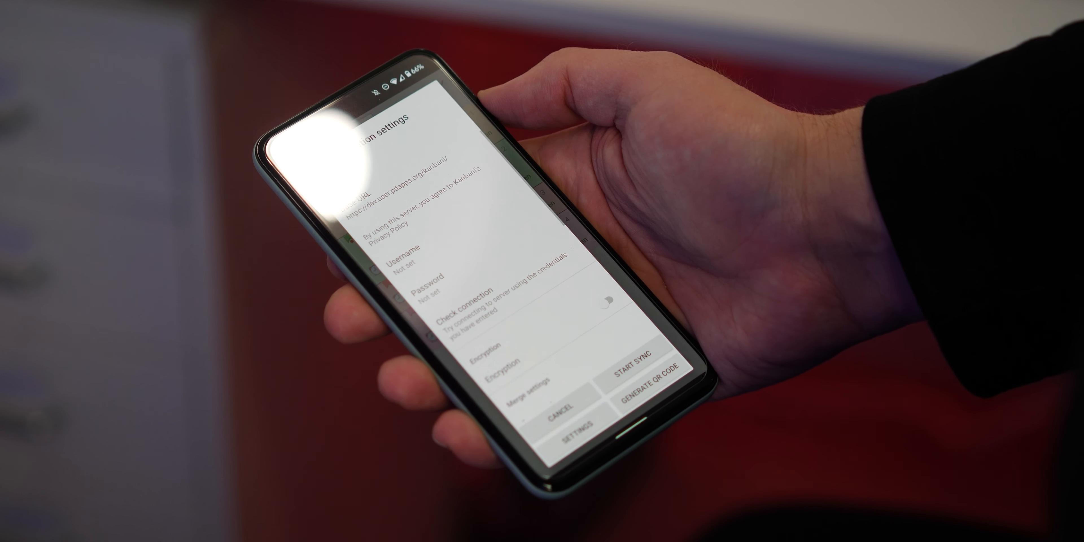